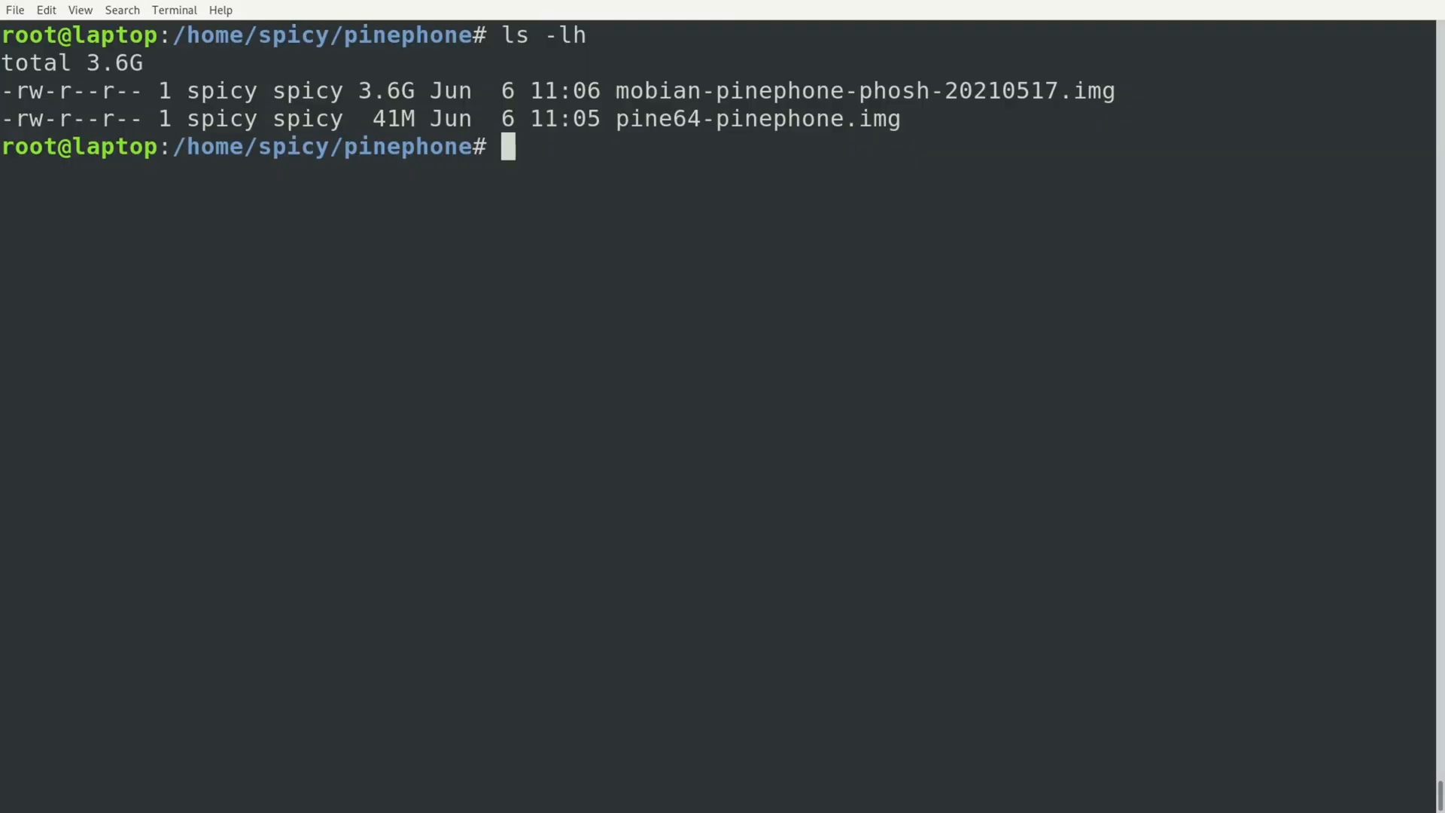
Check dmesg, unmount the card, and dd pine64-pinephone.img to /dev/mmcblk0 with progress.
text(dmesg)
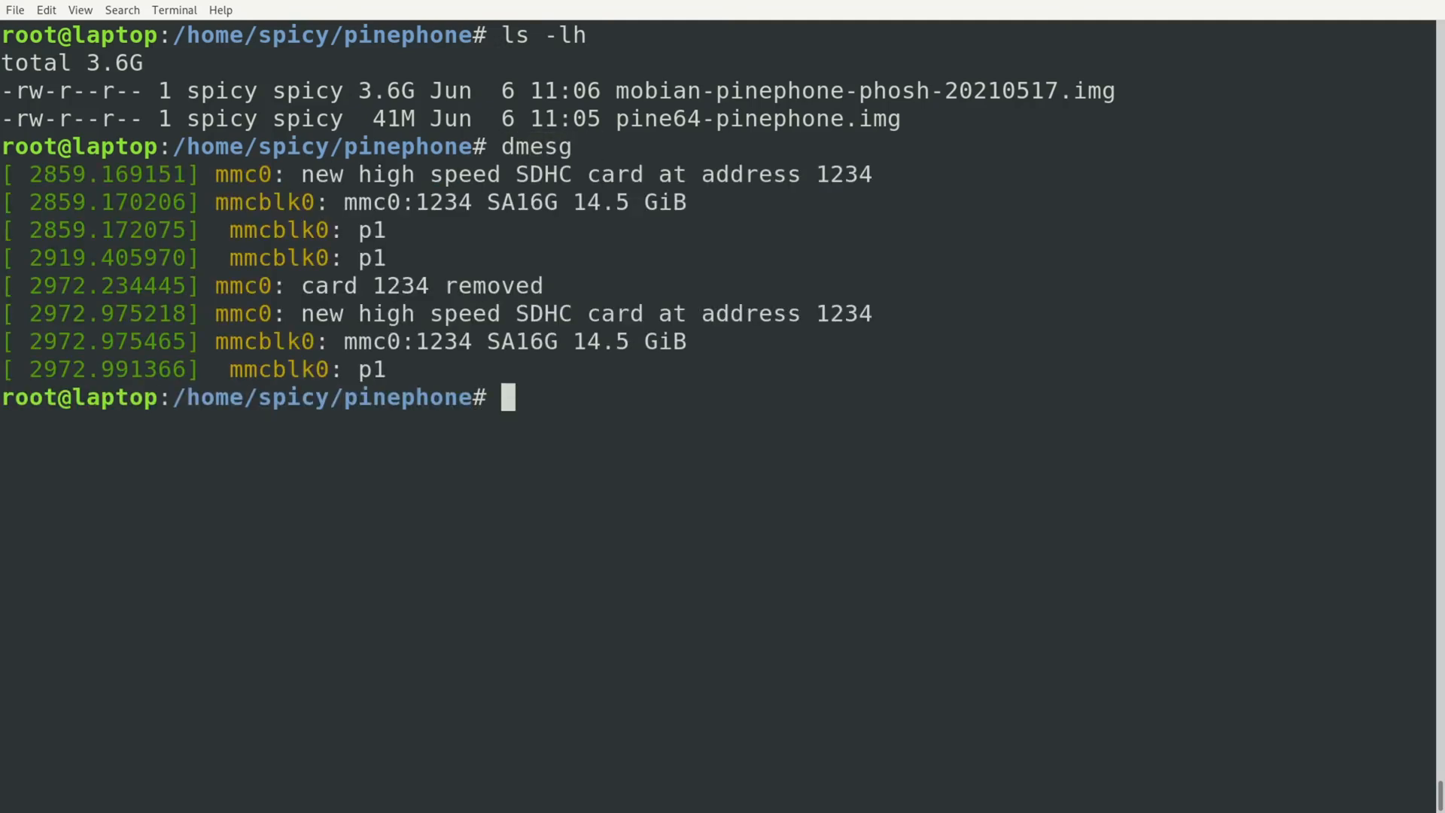
text(umount /media/spicy/A993-6C26)
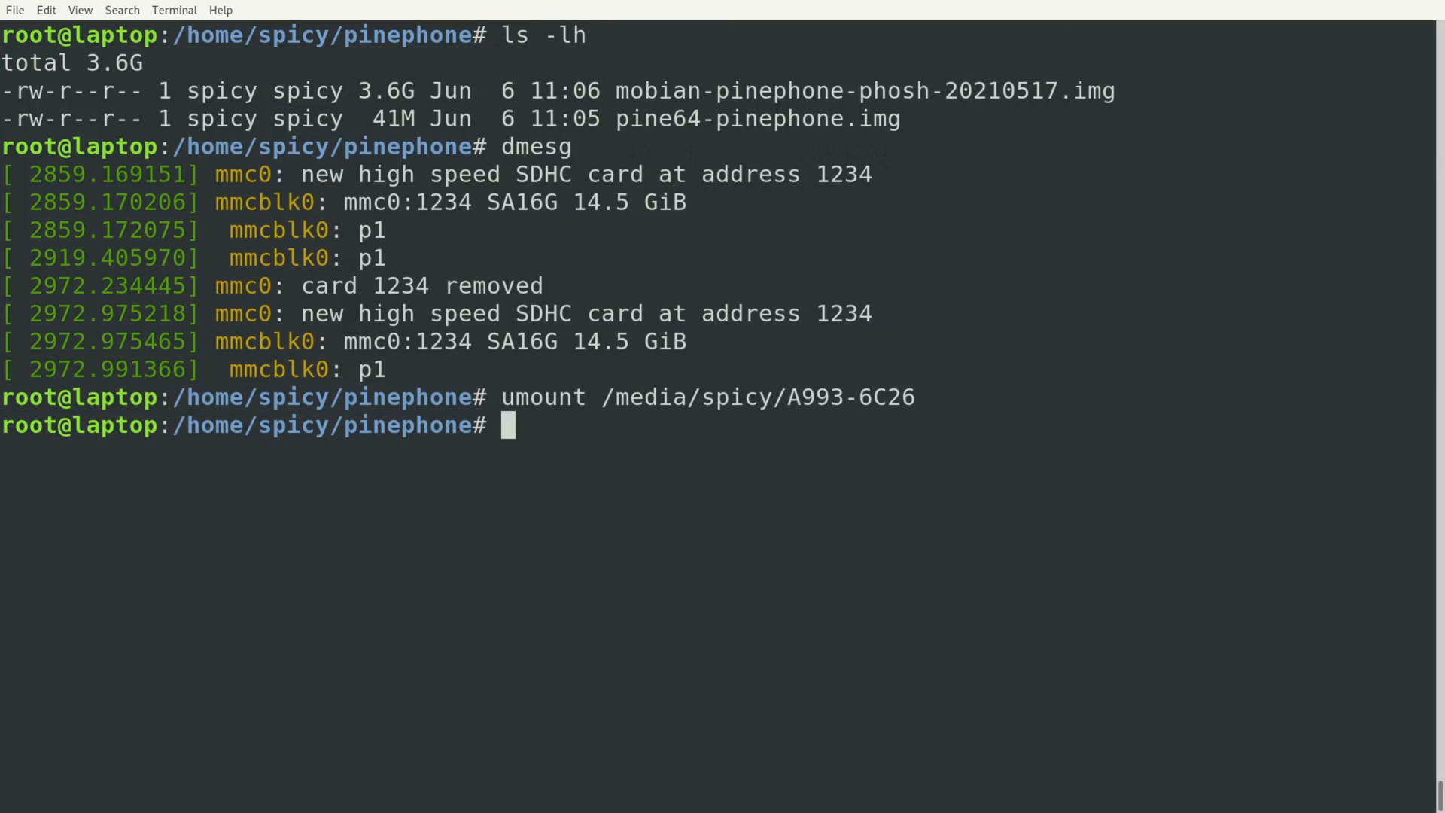
text(dd)
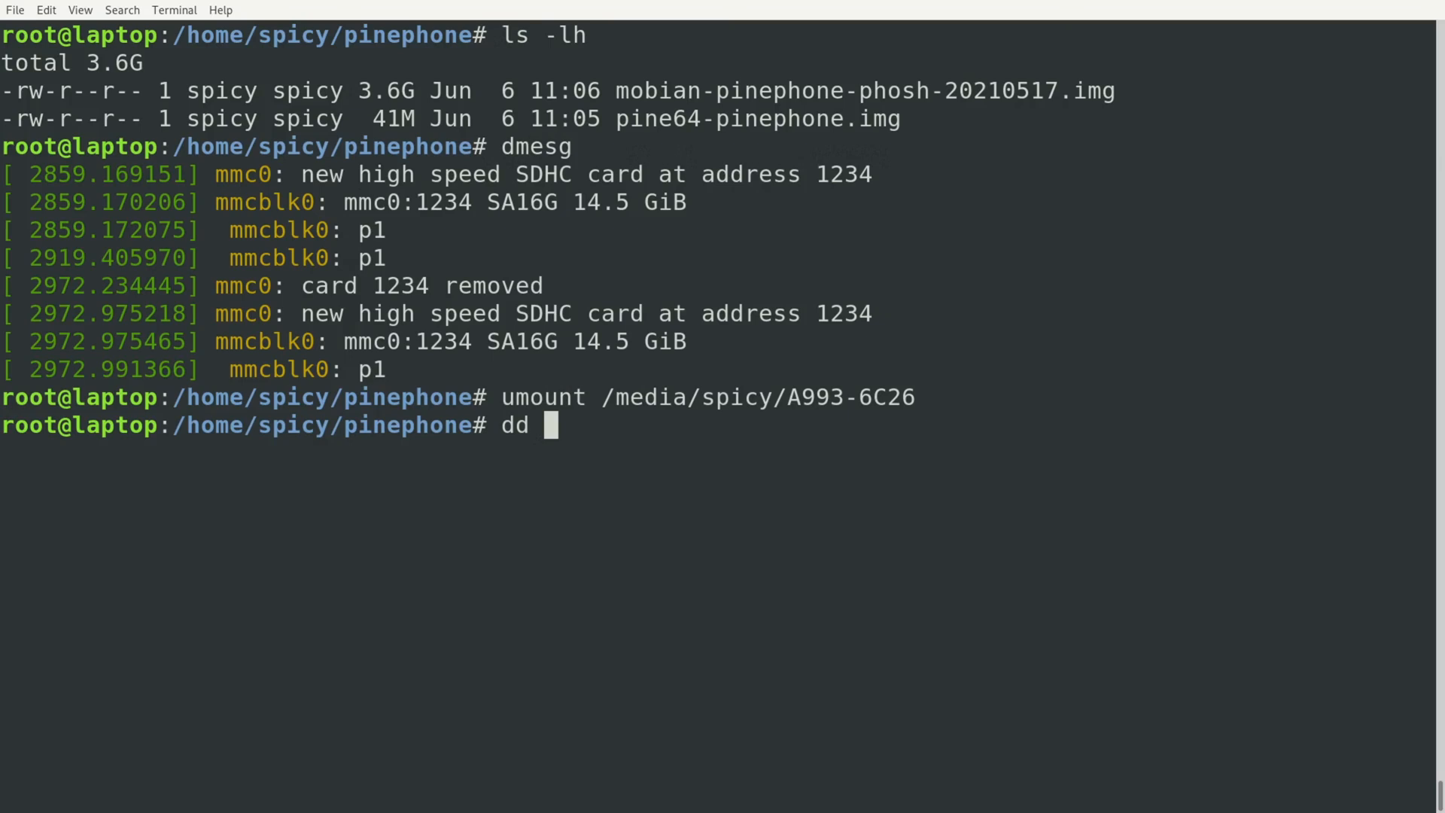
text(if=)
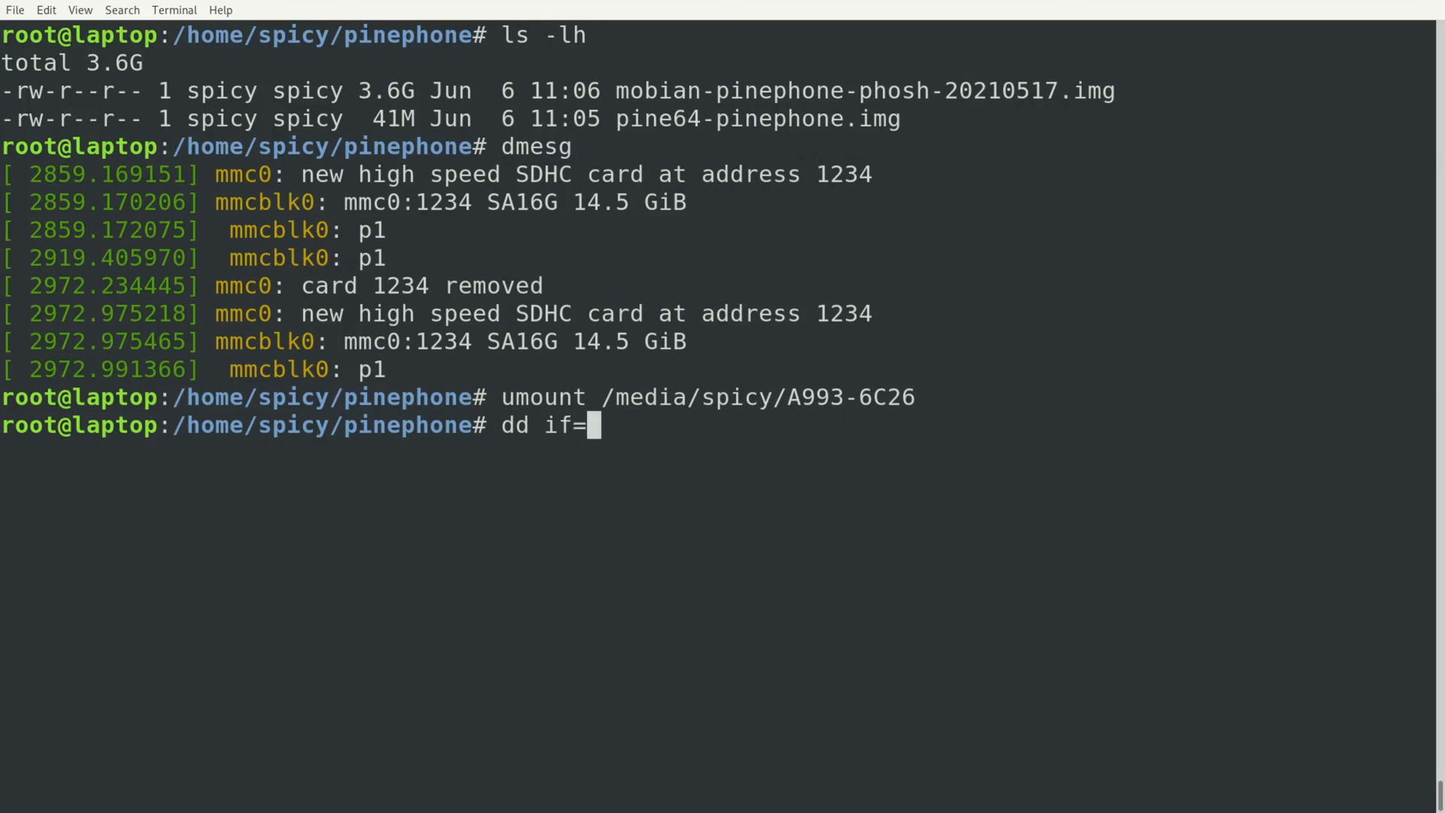
text(pine64-pinephone.img of=)
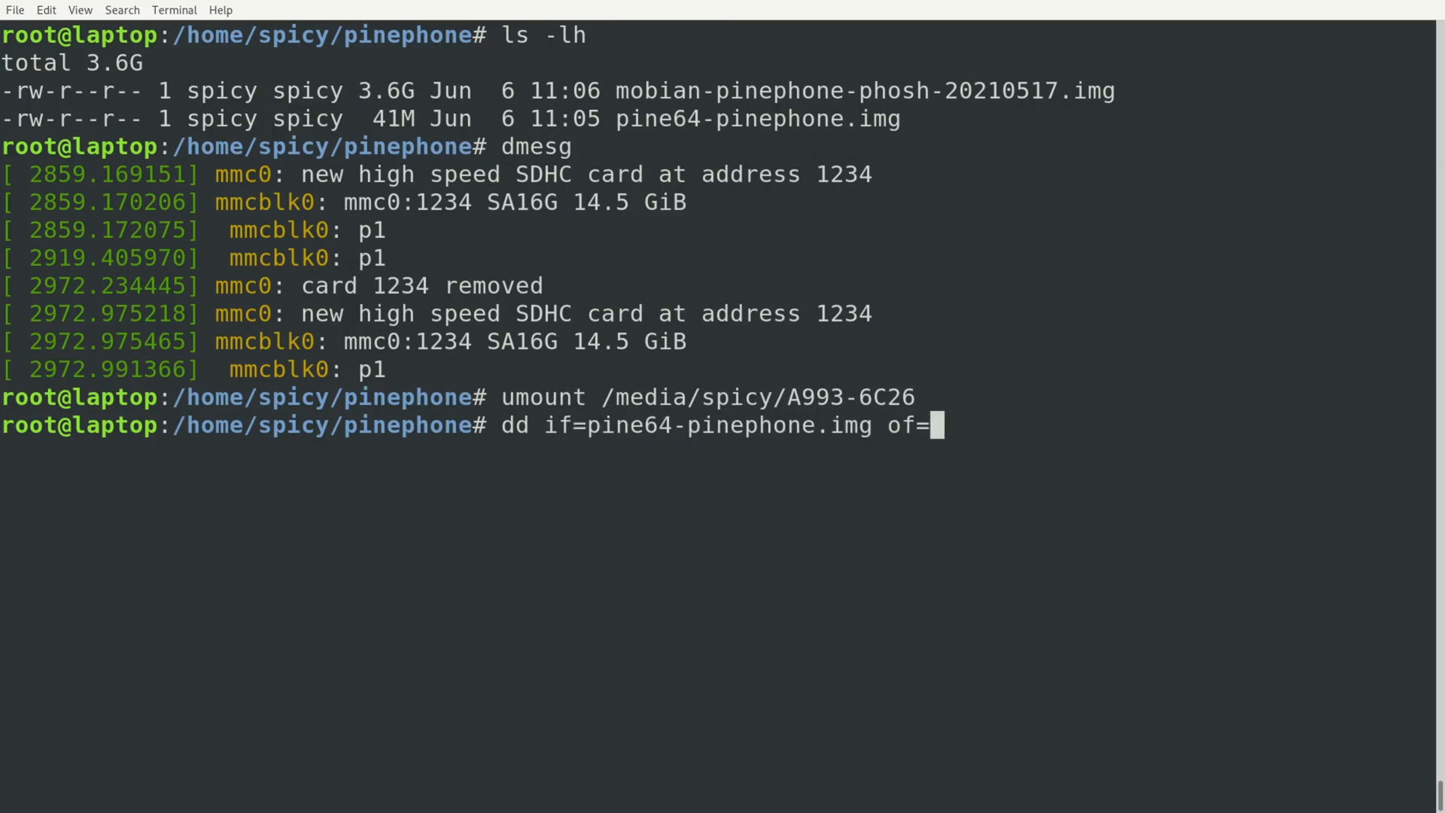
text(/dev/mmcblk0 bs=4M stat)
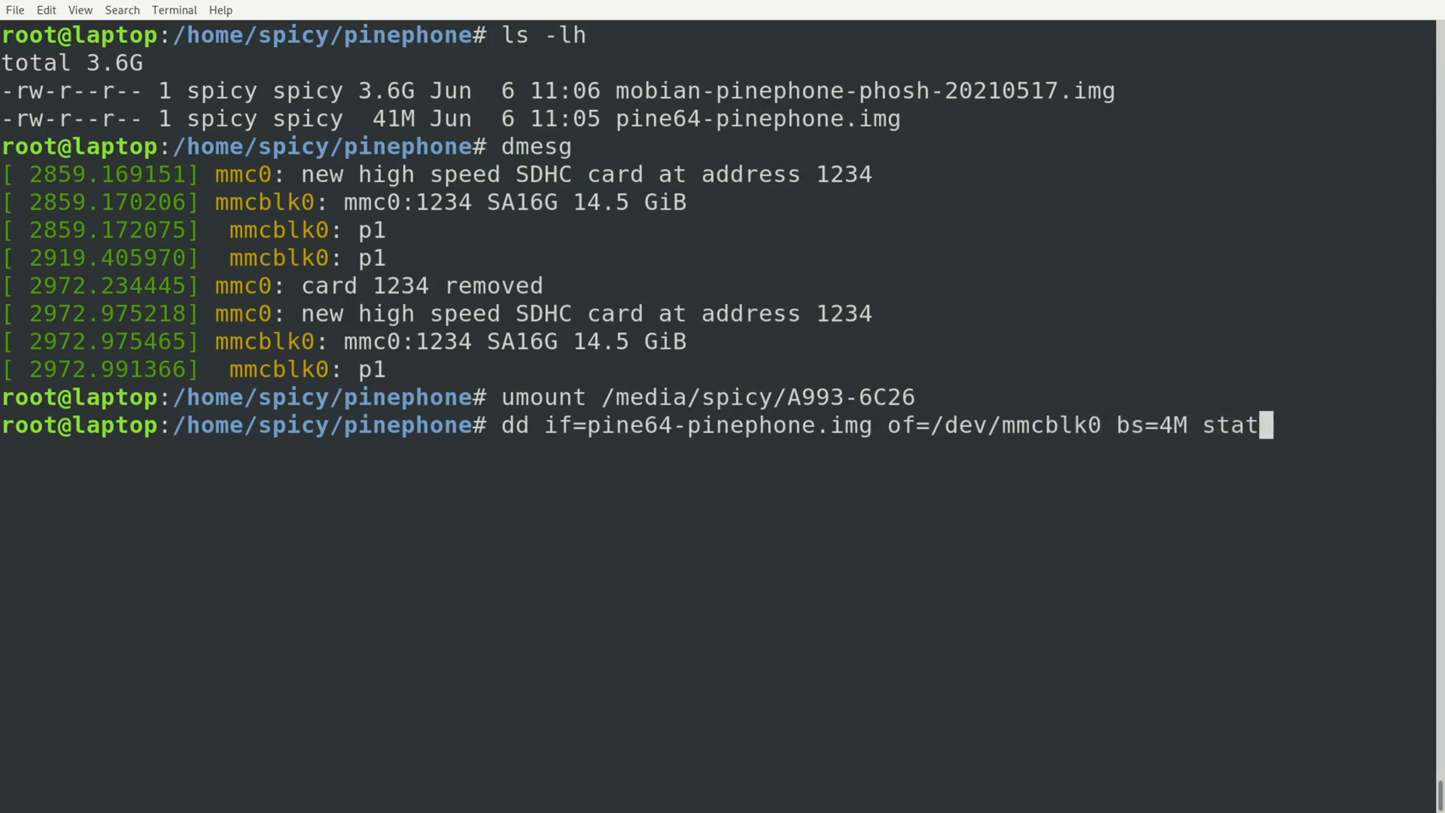
text(us=progres)
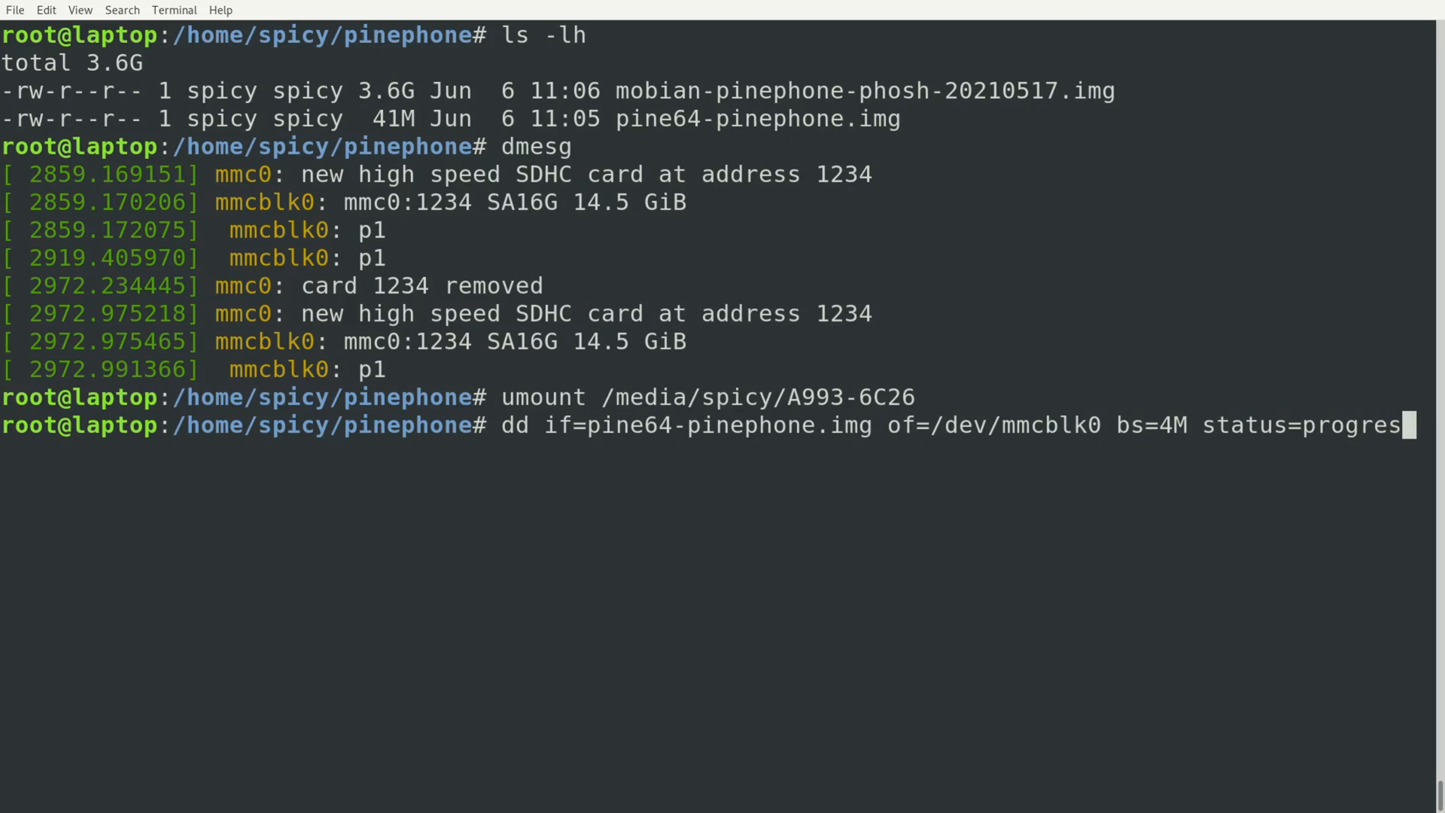
text(s)
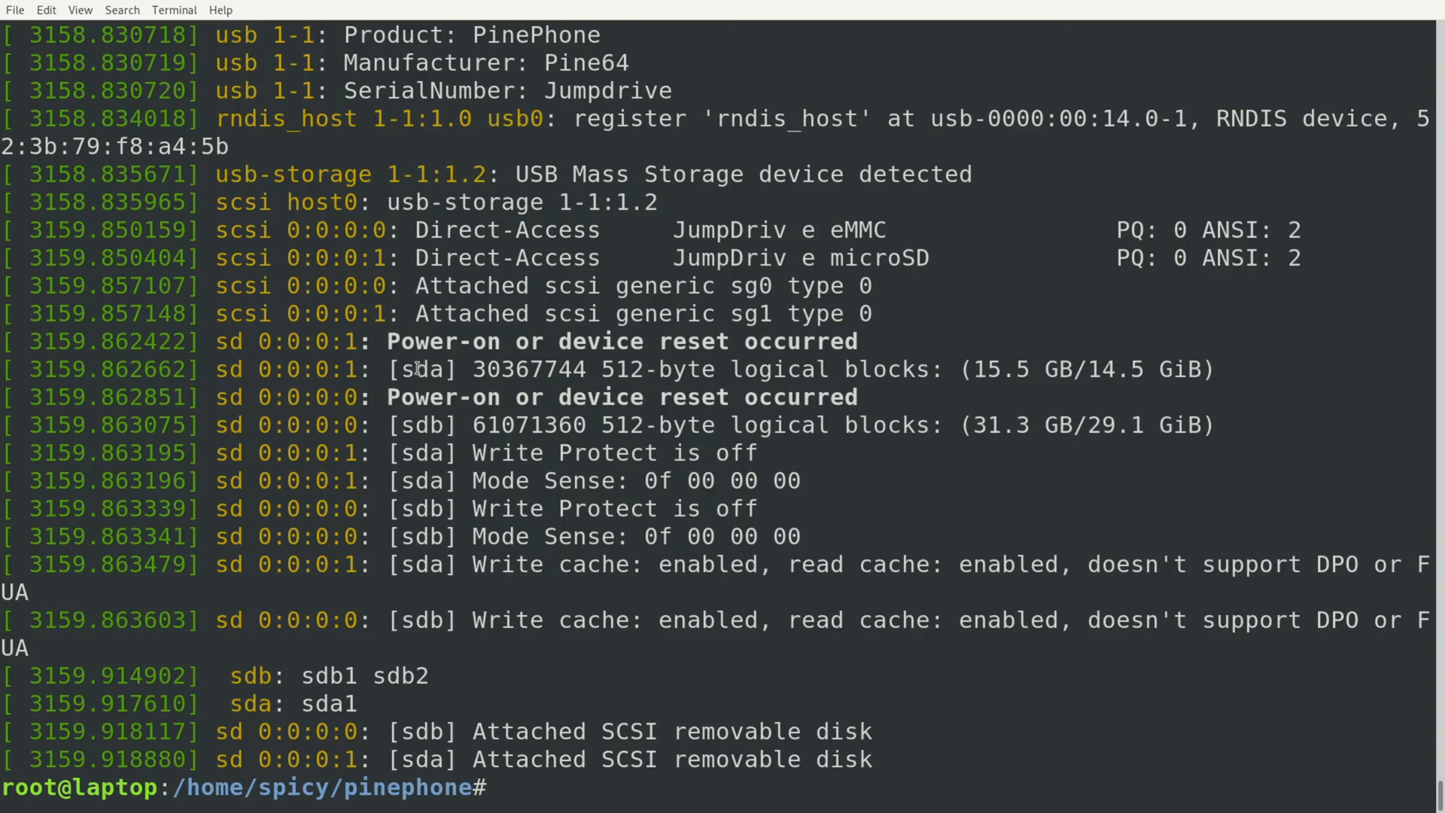
Write mobian-pinephone-phosh-20210517.img to /dev/sda with dd, bs=4M and status=progress.
double_click(423, 368)
text(dd if)
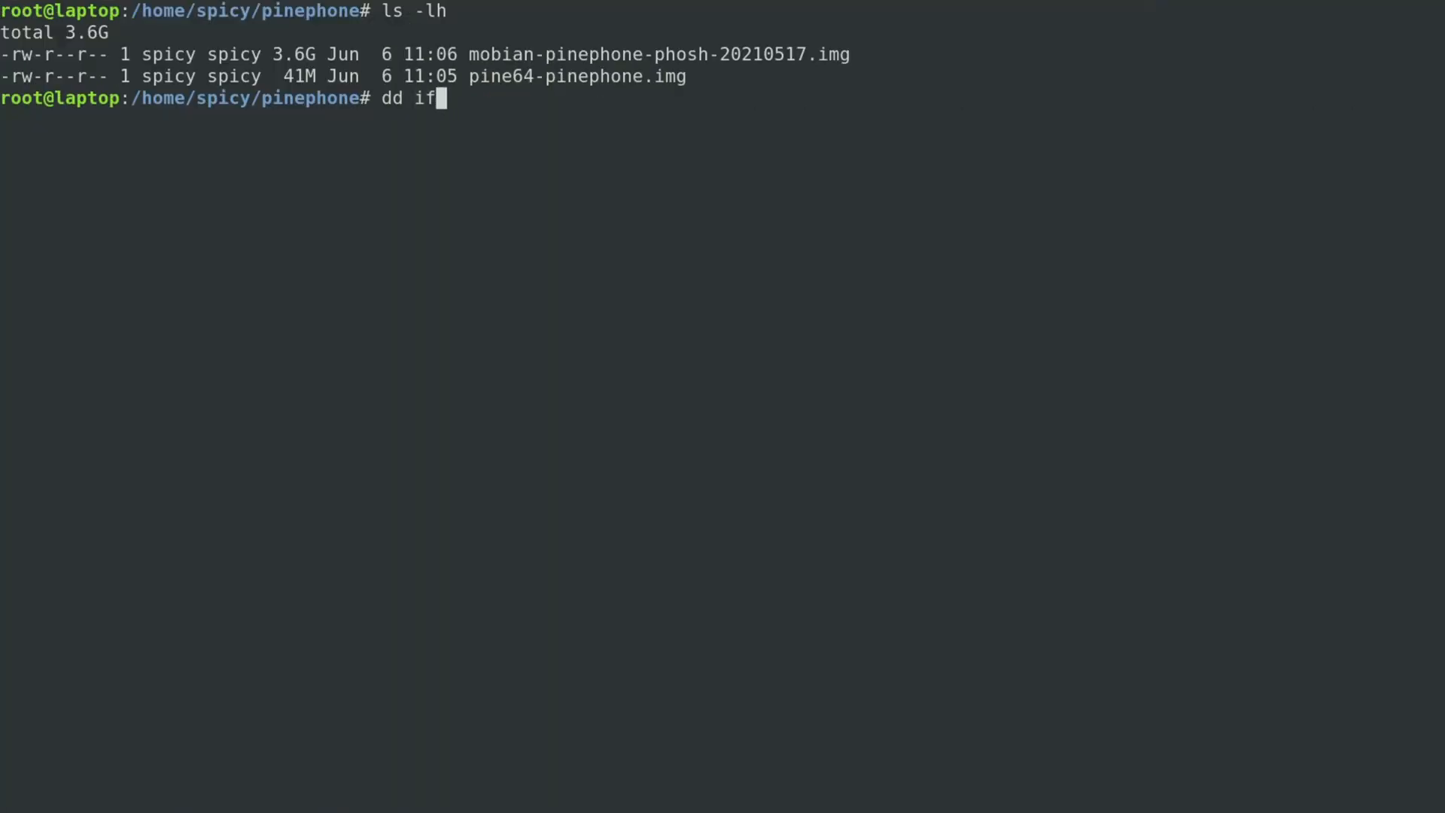
text(=)
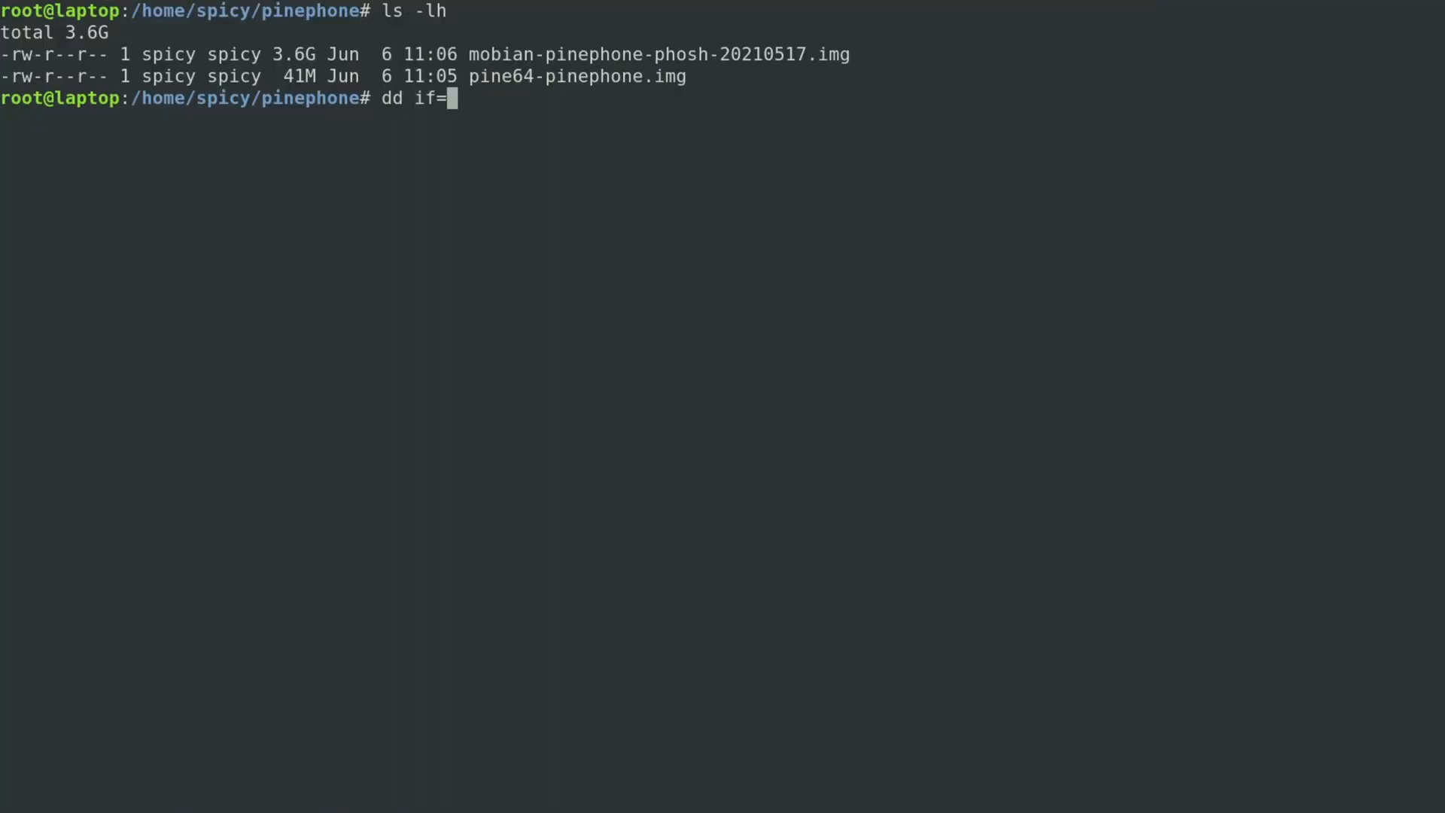
text(mobian-pinephone-phosh-20210517.img of=/)
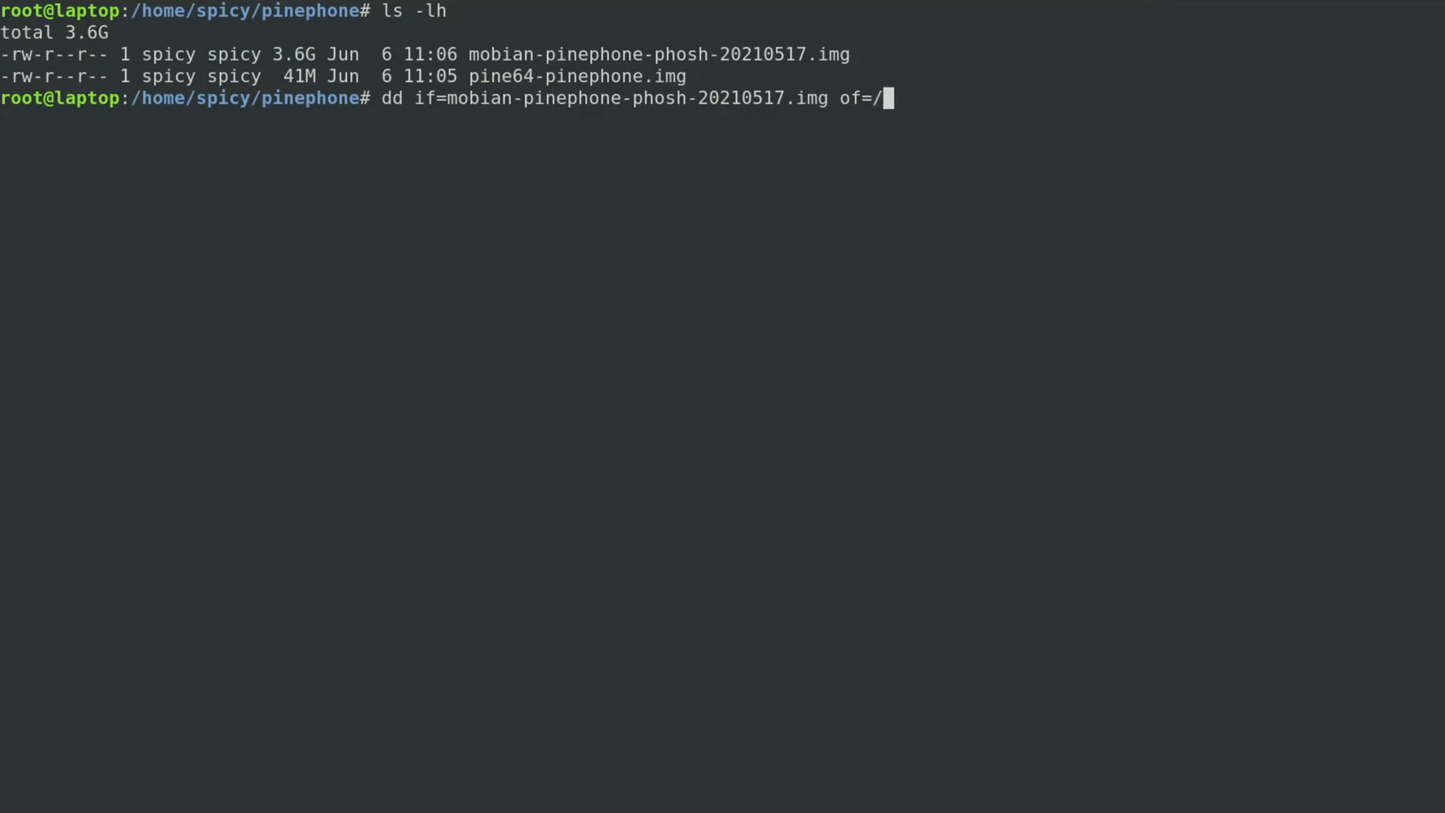
text(dev/sda bs)
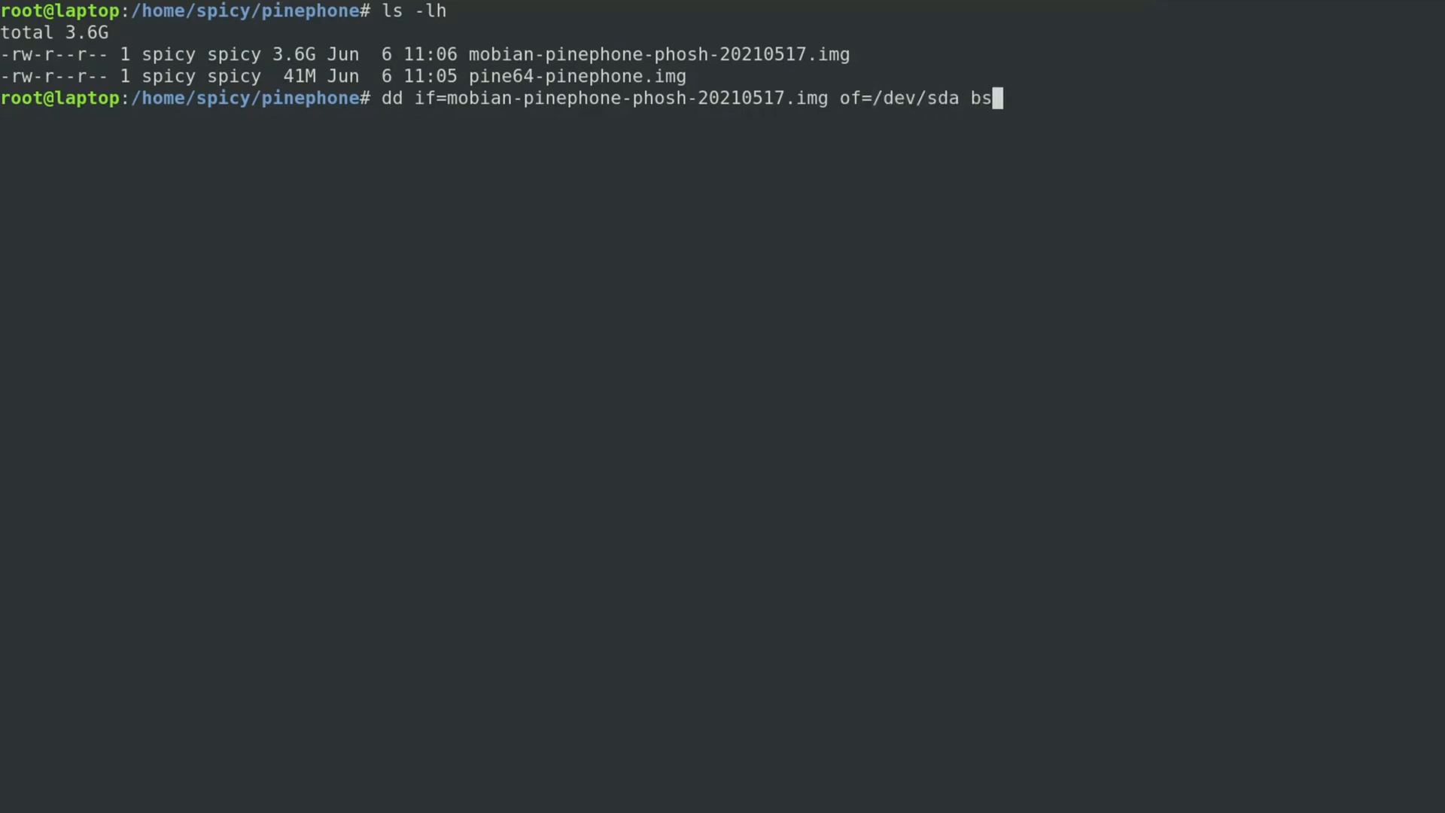
text(=4M statu)
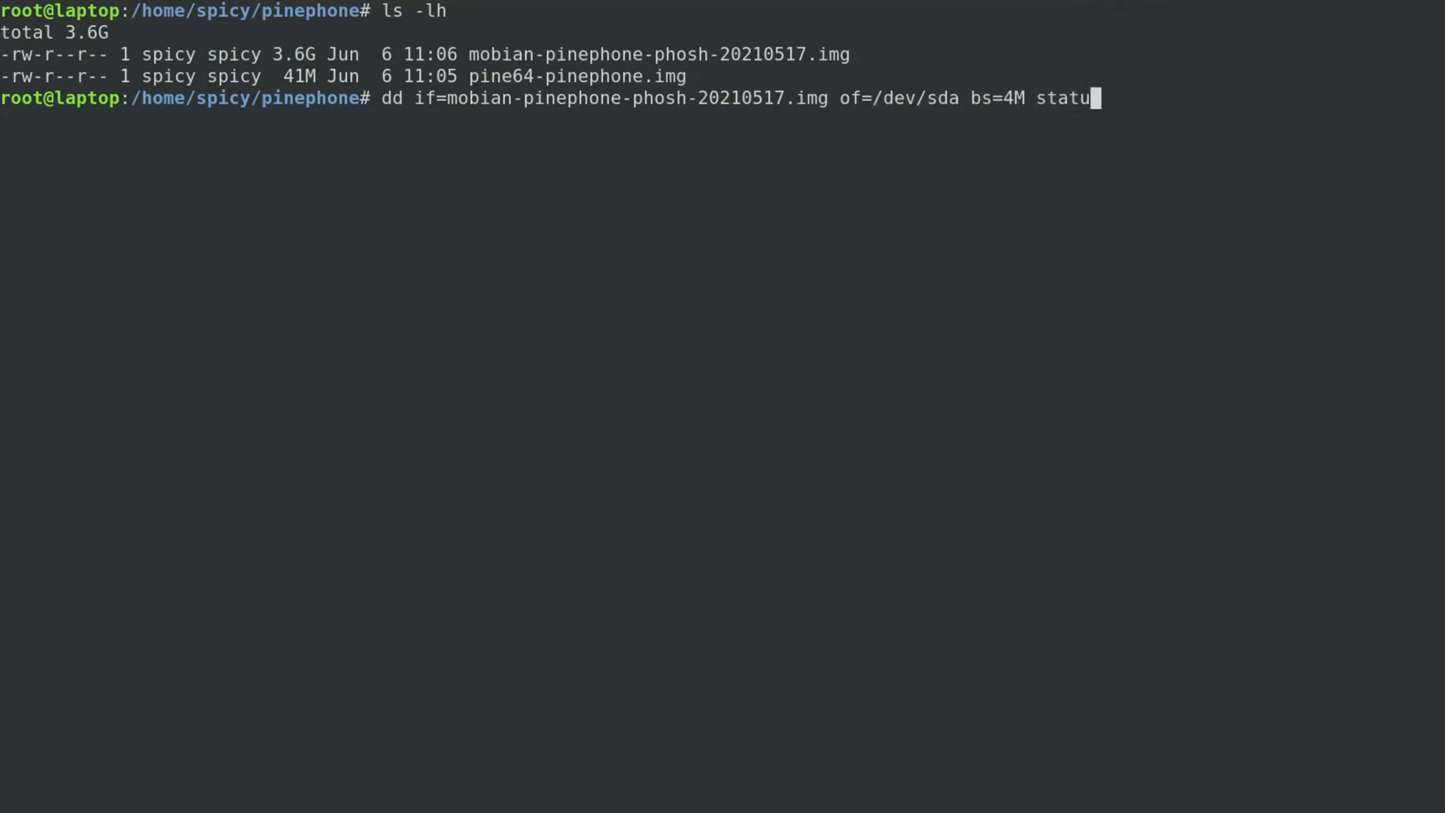
text(s=progress)
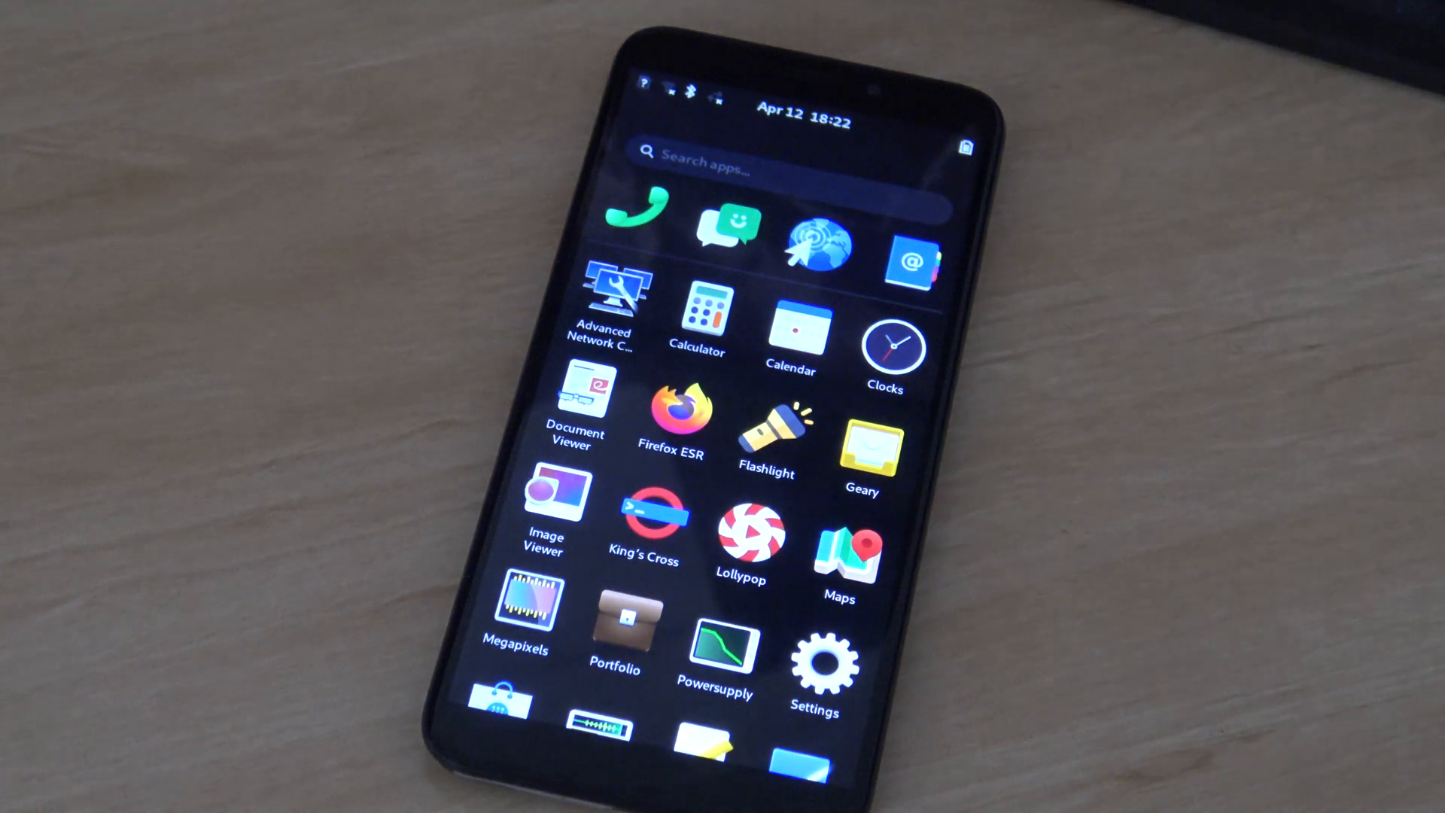
Scroll through the Phosh app drawer to browse the installed apps.
scroll(down, 3)
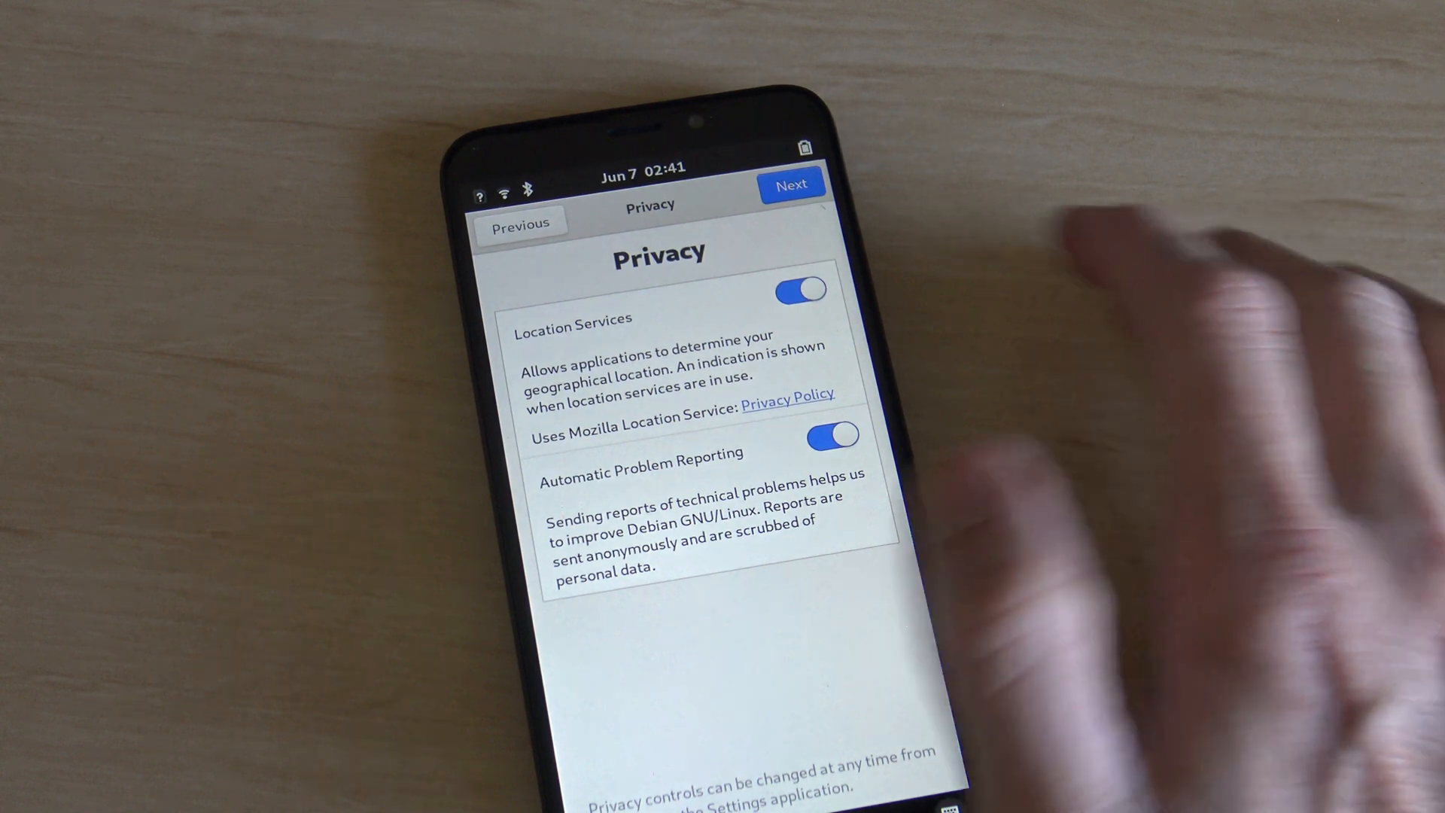
Switch off Location Services on the Privacy page, leaving Automatic Problem Reporting on.
click(801, 288)
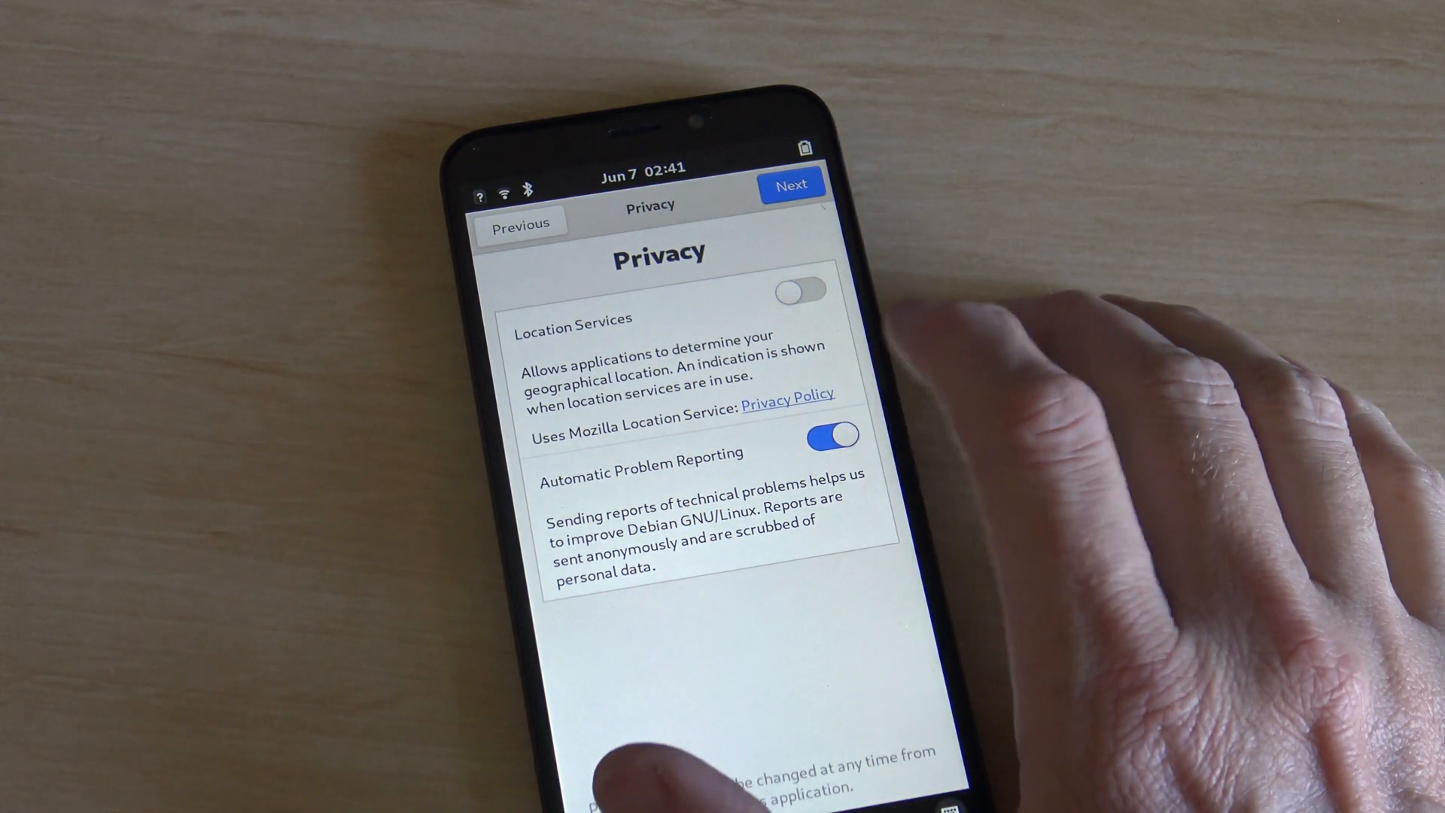